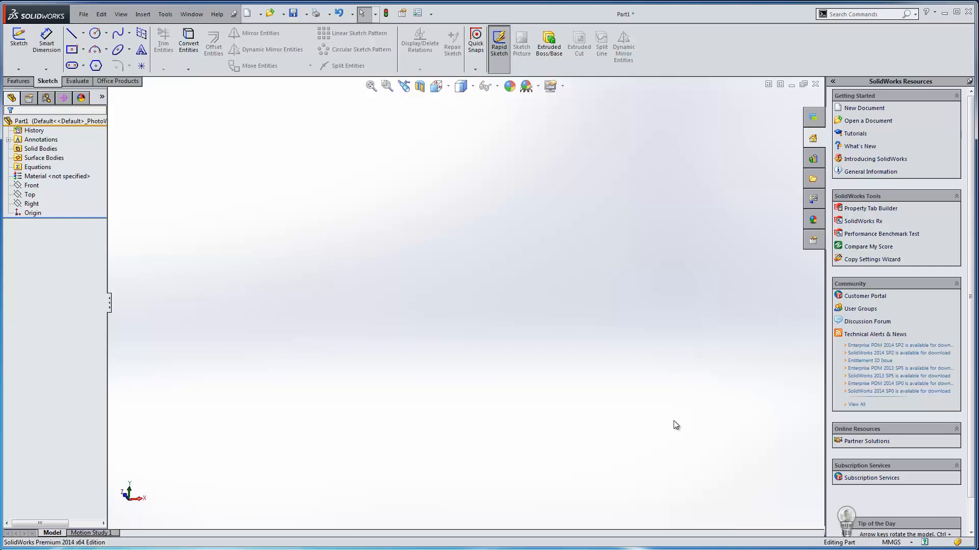
mouse_move(630, 414)
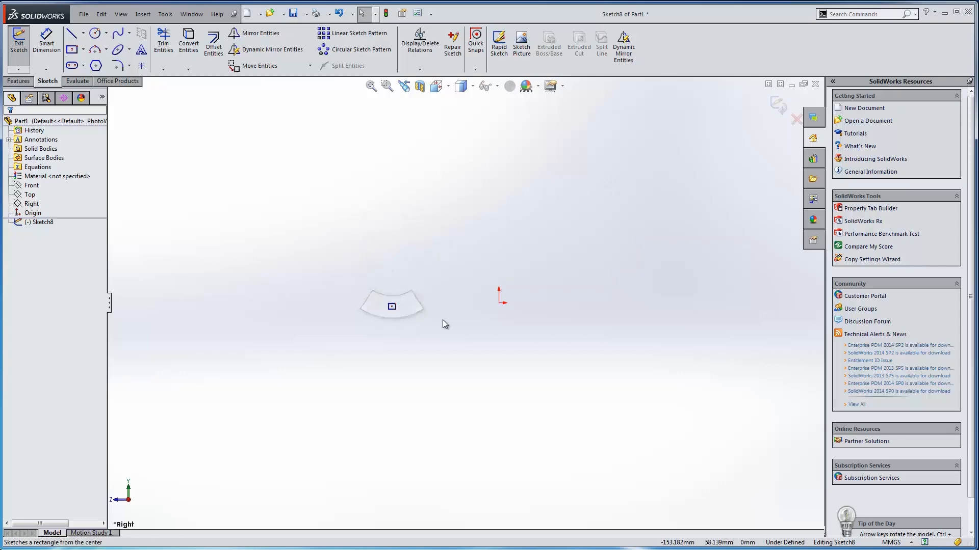
Sketch a centre rectangle at the origin, extrude it into a block and start a sketch on its face
click(71, 37)
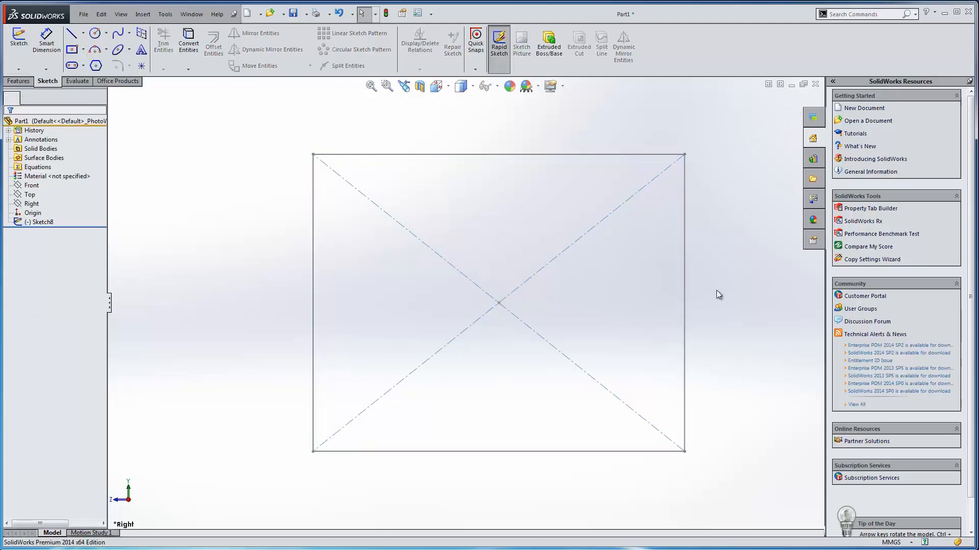
click(648, 300)
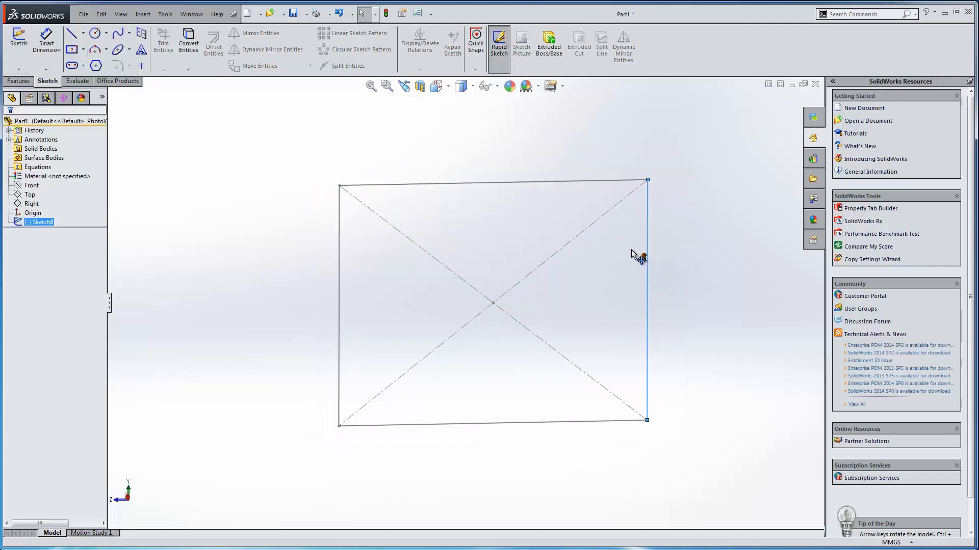
click(548, 39)
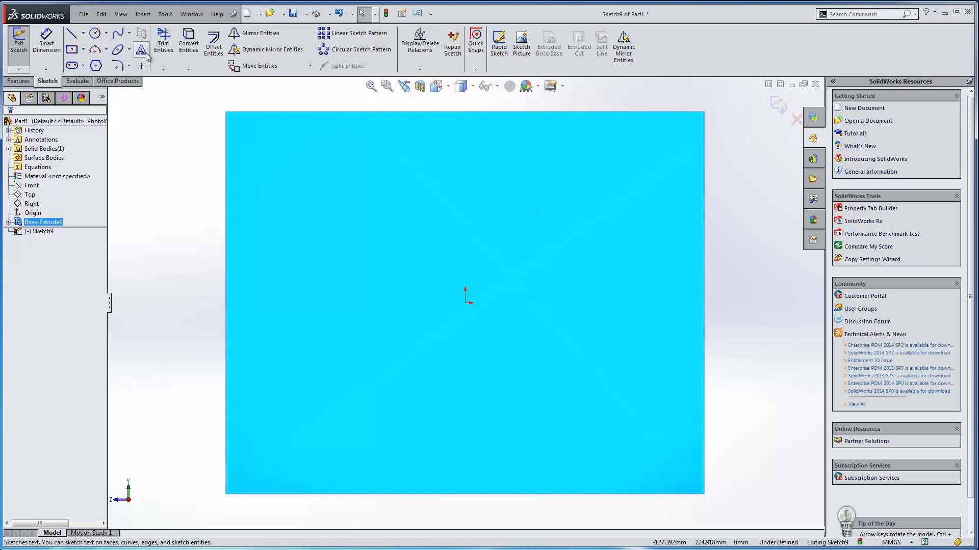
Leave the Text tool and draw a horizontal construction centerline through the origin across the face
click(141, 48)
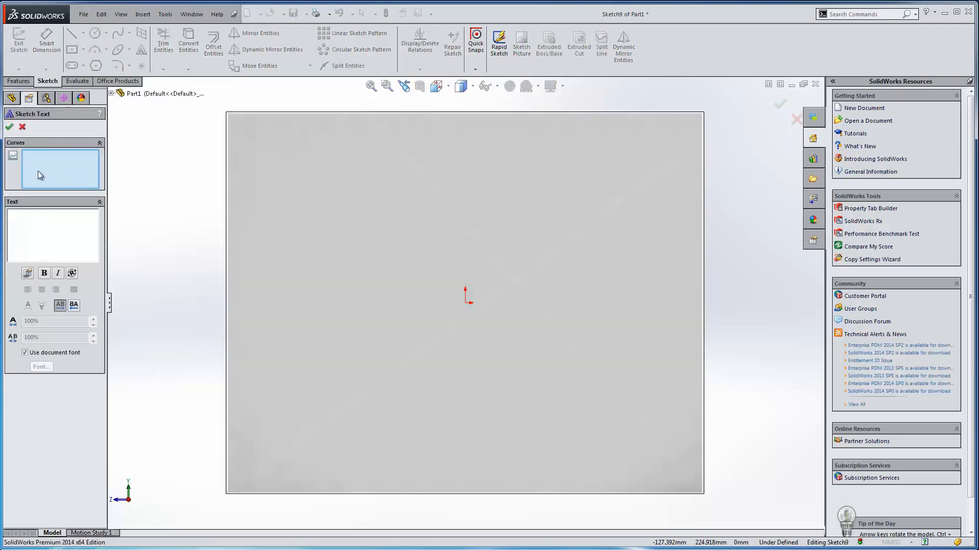
mouse_move(40, 173)
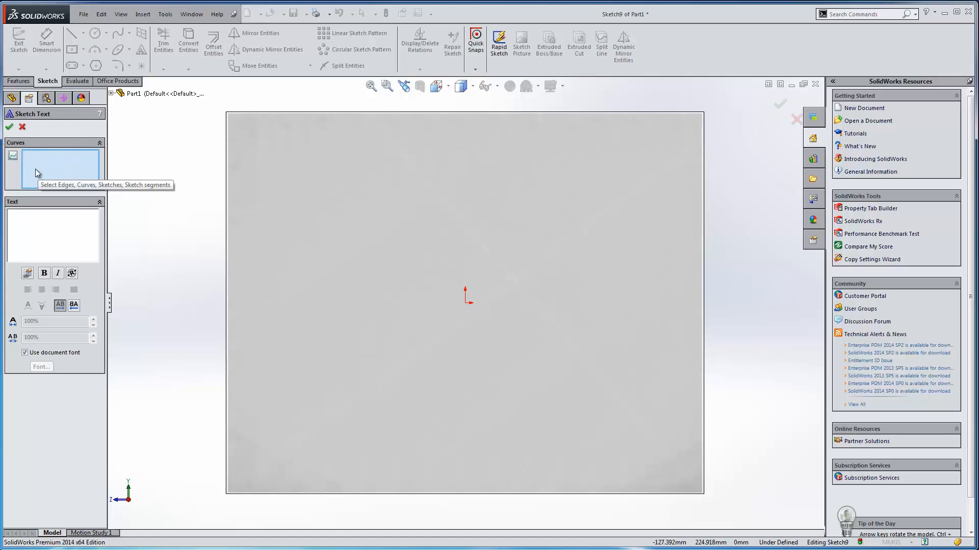
click(53, 237)
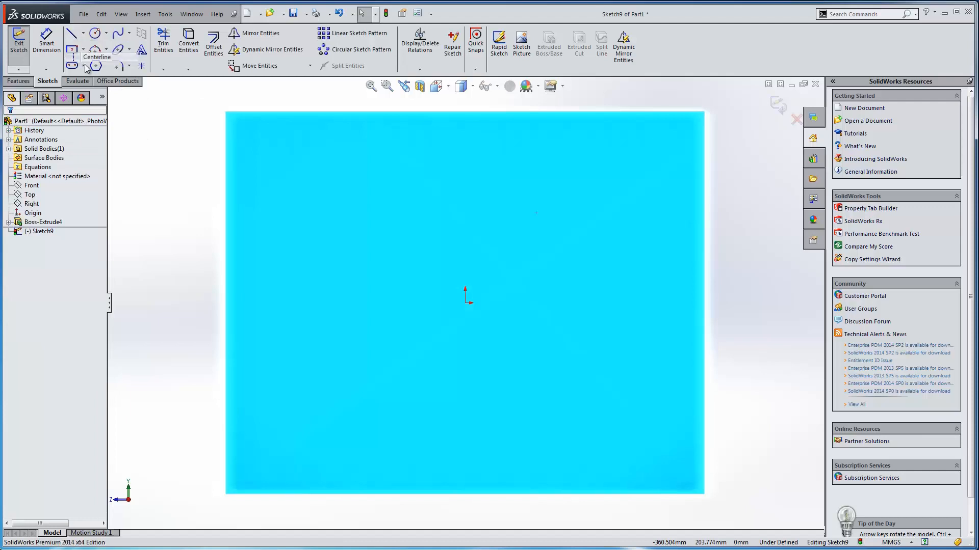
click(73, 53)
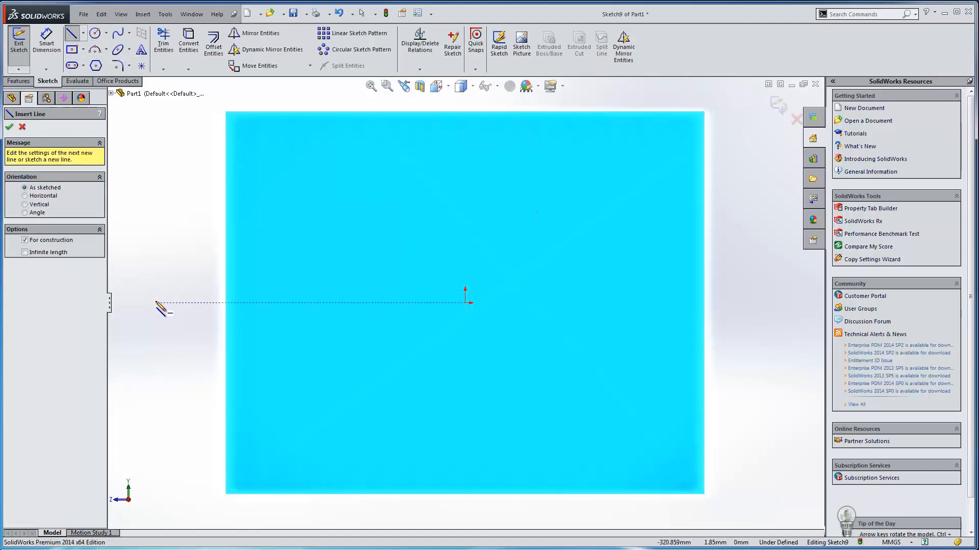
drag(165, 304, 765, 304)
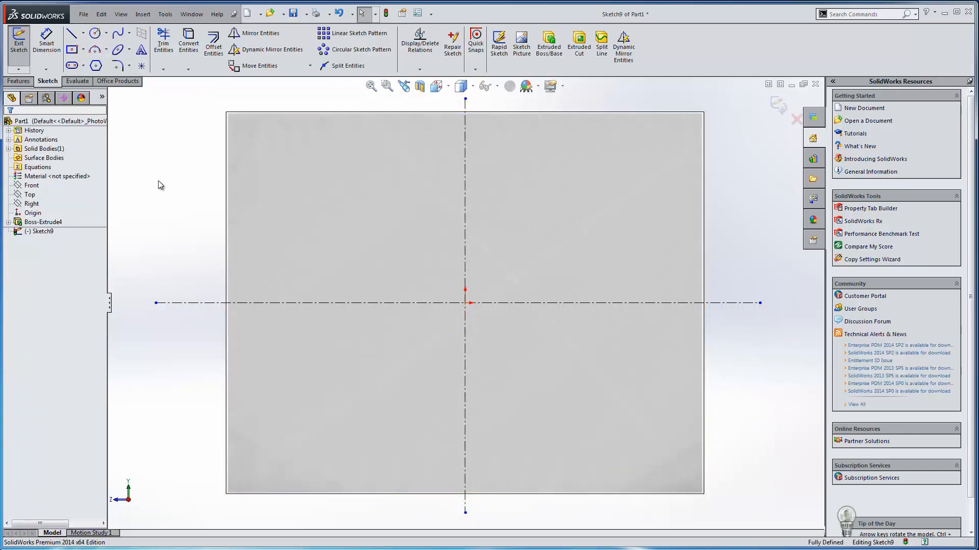
Draw a large circle centred on the origin and mark it For construction
click(94, 32)
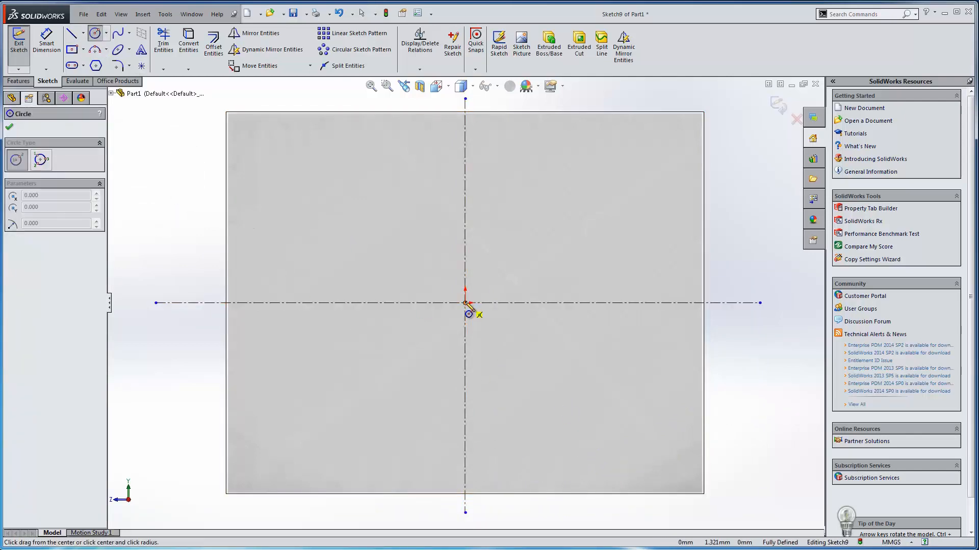
drag(465, 303, 644, 302)
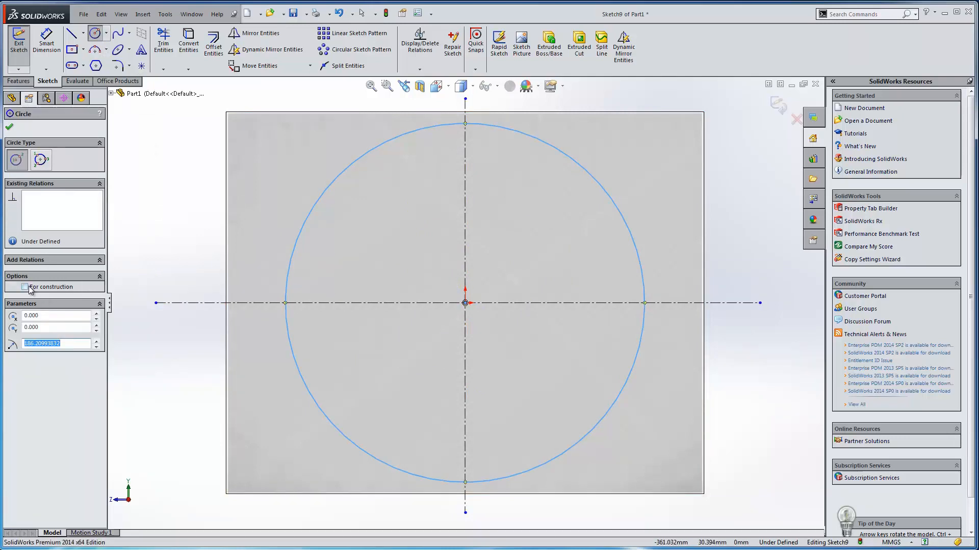
click(25, 287)
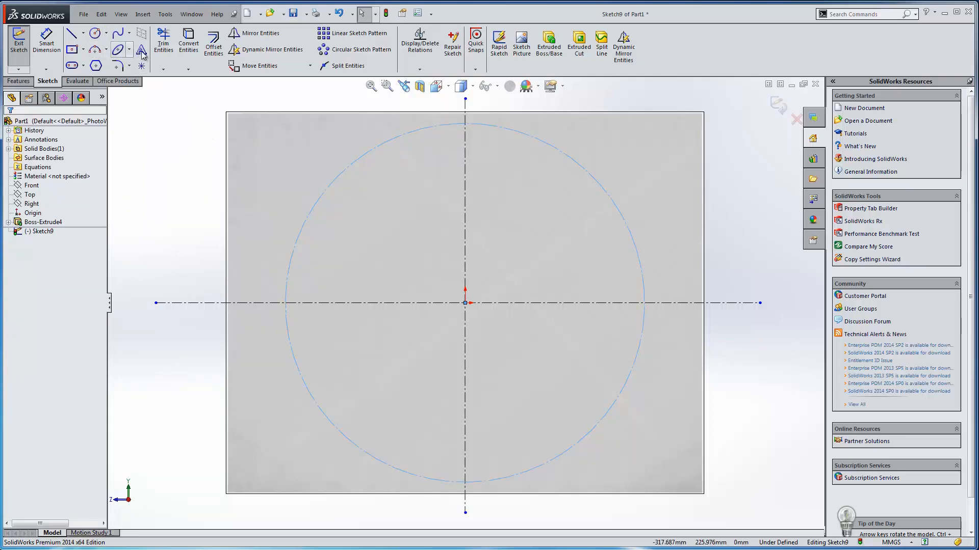
click(140, 49)
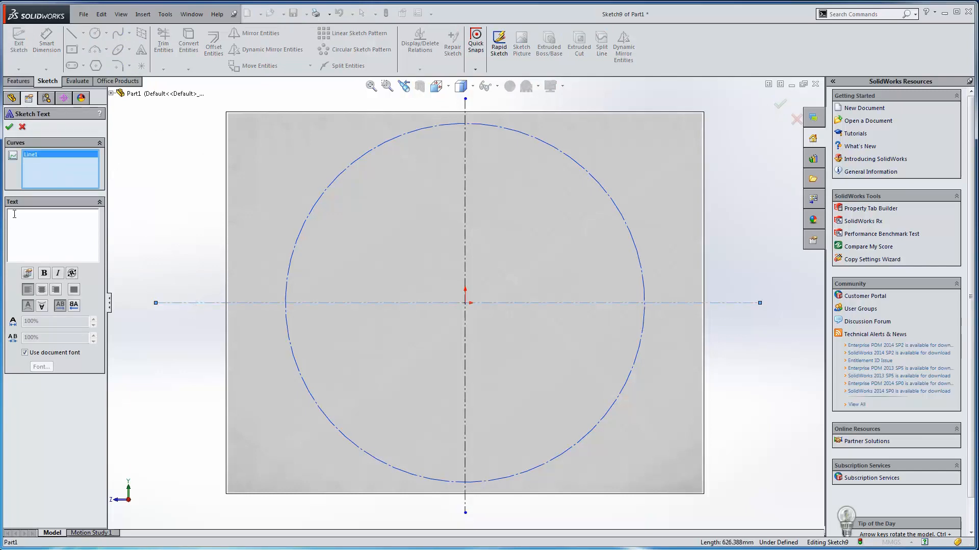
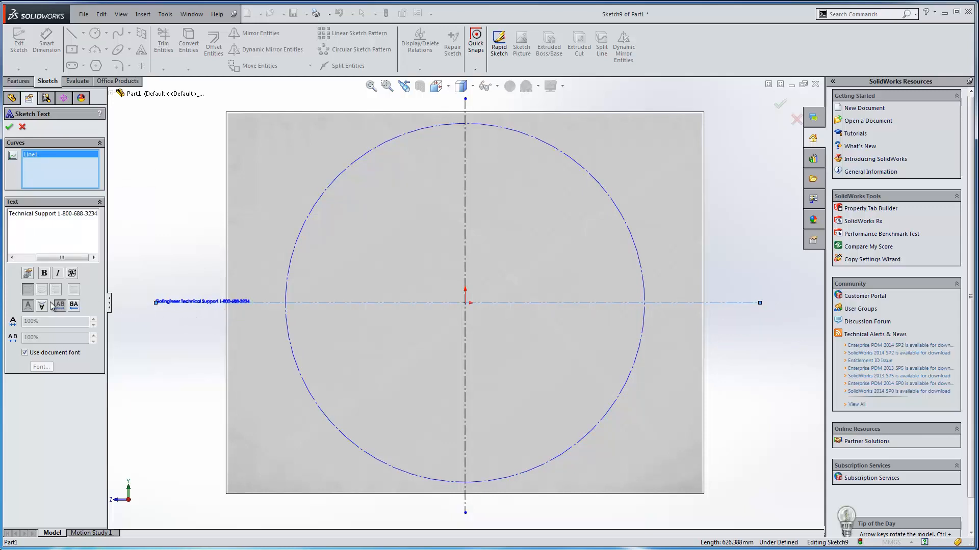
mouse_move(41, 289)
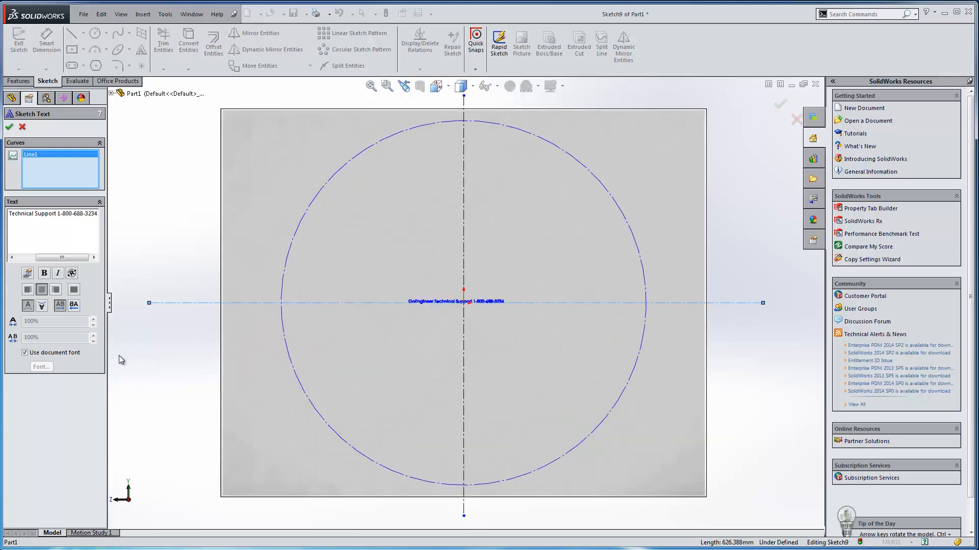
Stop using the document font and set Century Schoolbook Bold Italic at 8 mm height
click(24, 353)
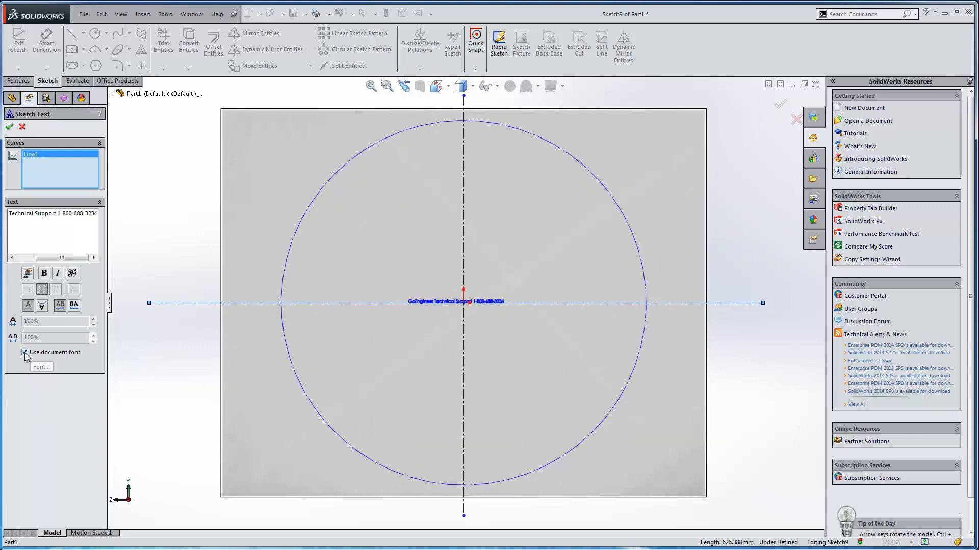
click(25, 353)
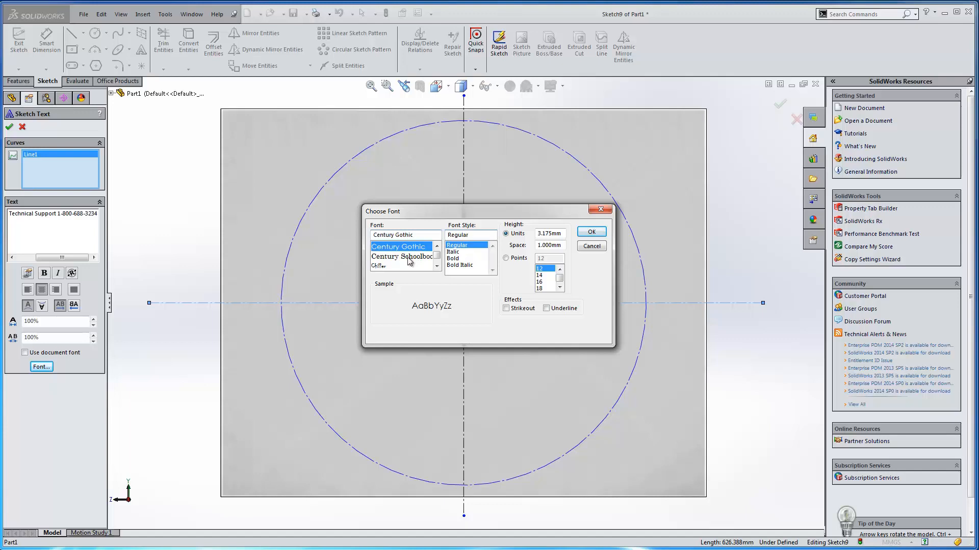
click(402, 257)
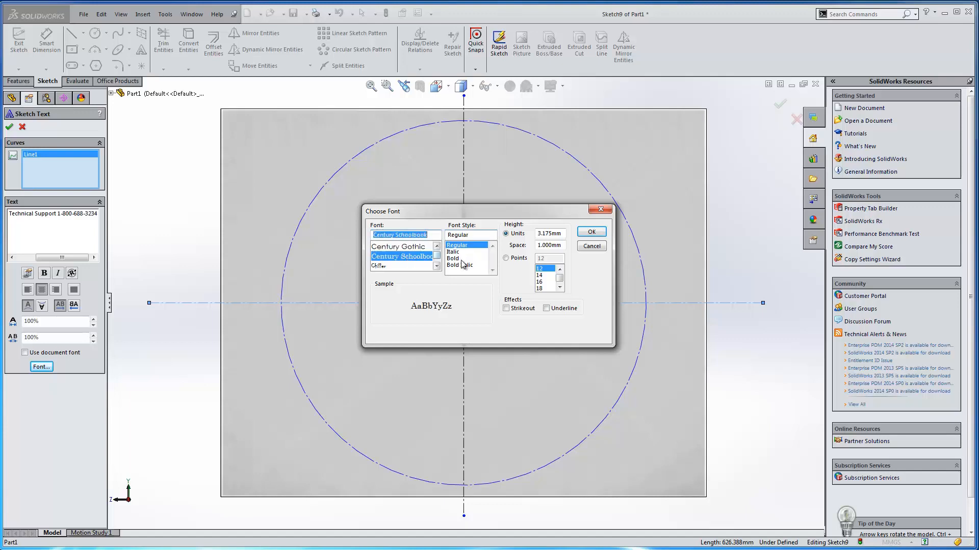
click(459, 265)
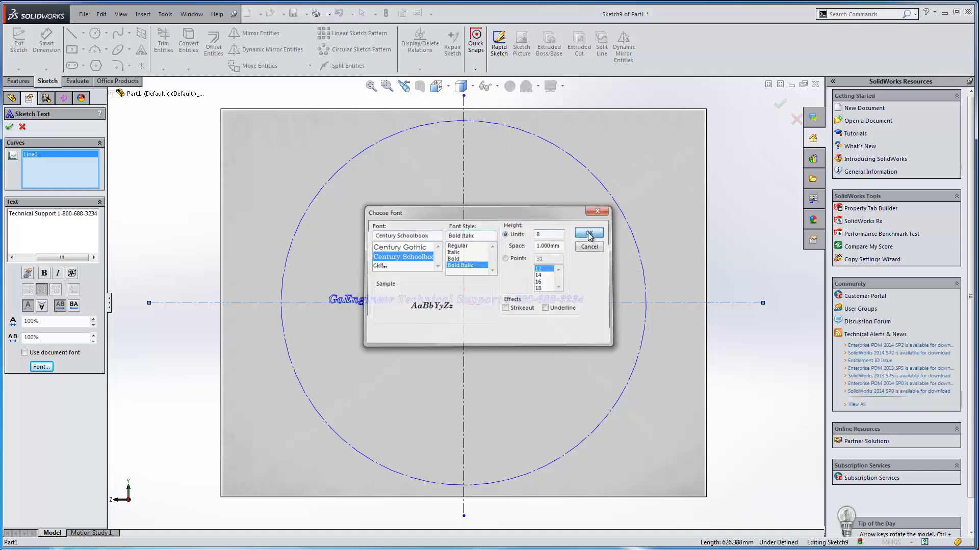
click(587, 235)
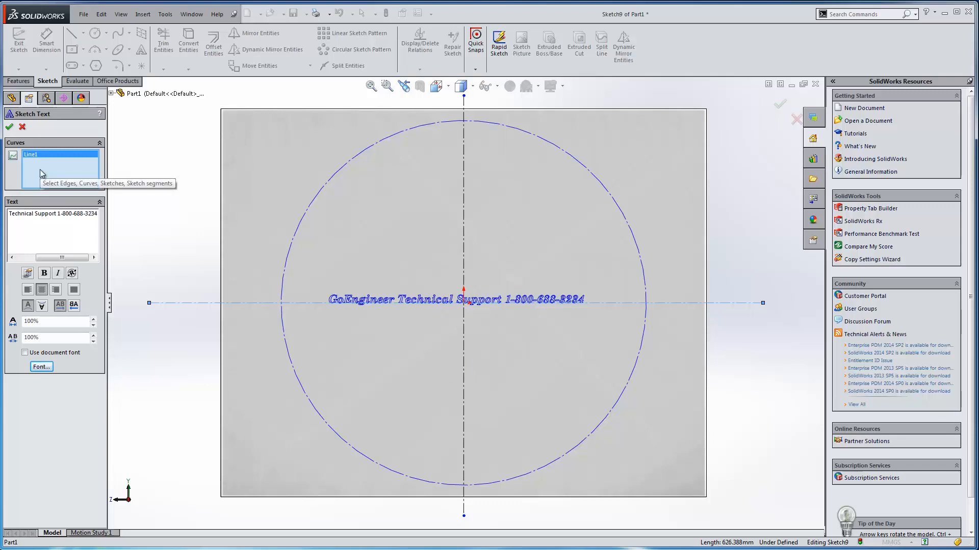
Clear the horizontal path and rotate the characters to stack upright down the vertical line
right_click(42, 171)
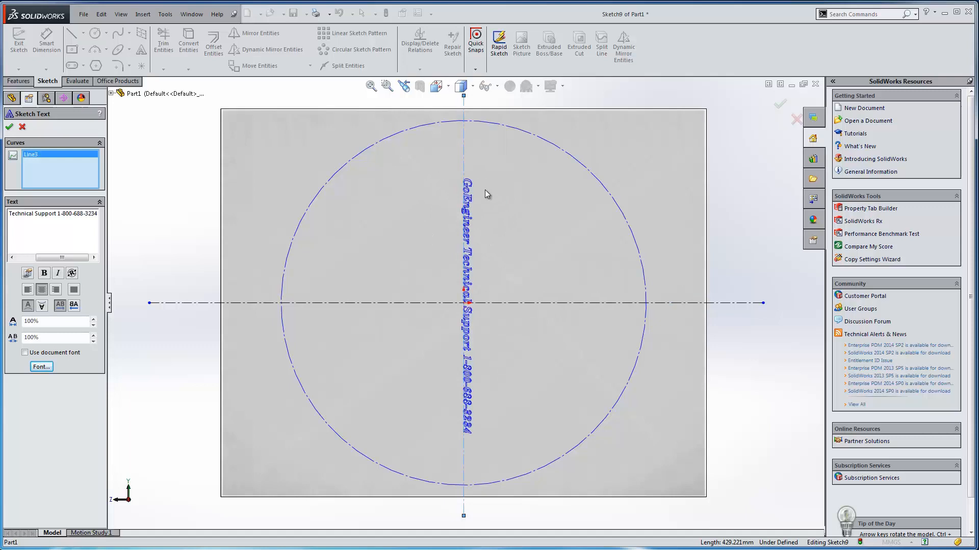
mouse_move(490, 176)
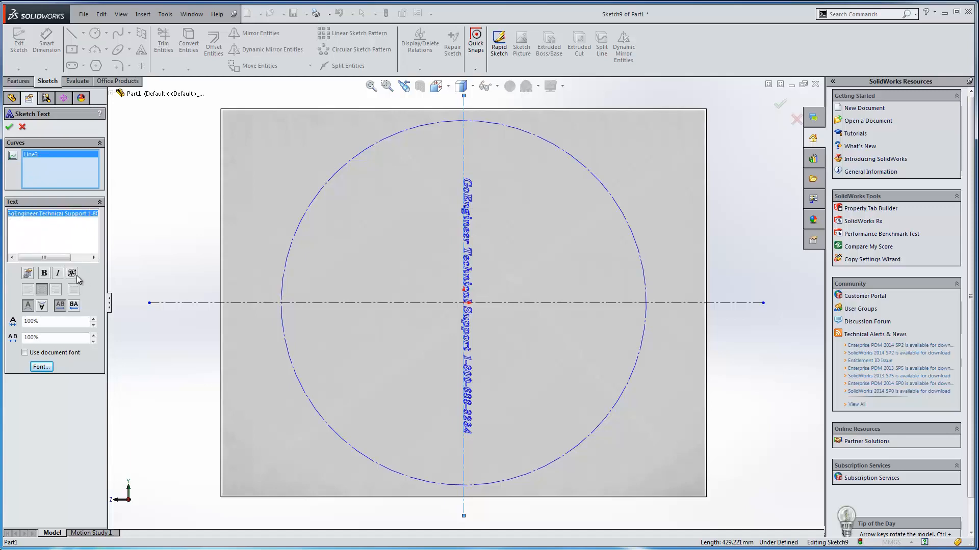
mouse_move(72, 273)
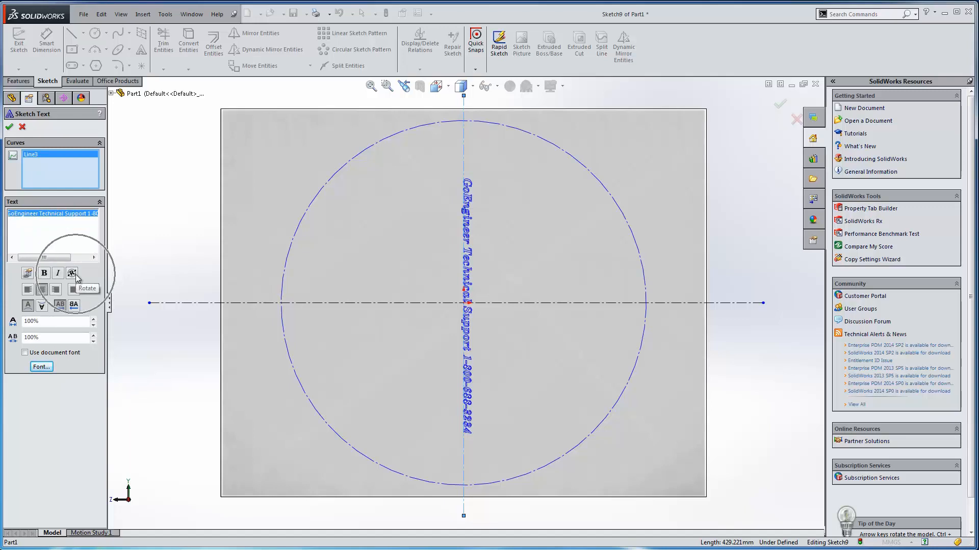
click(72, 273)
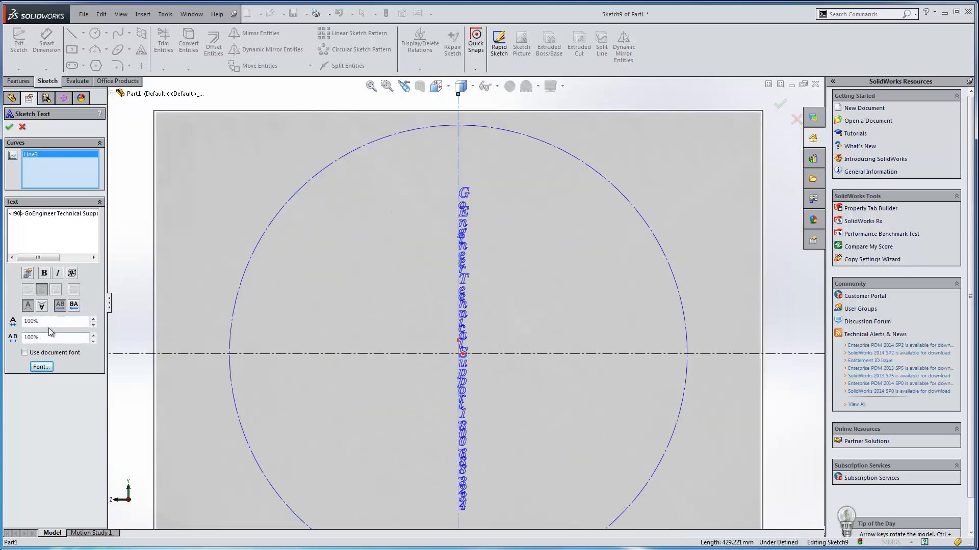
mouse_move(41, 321)
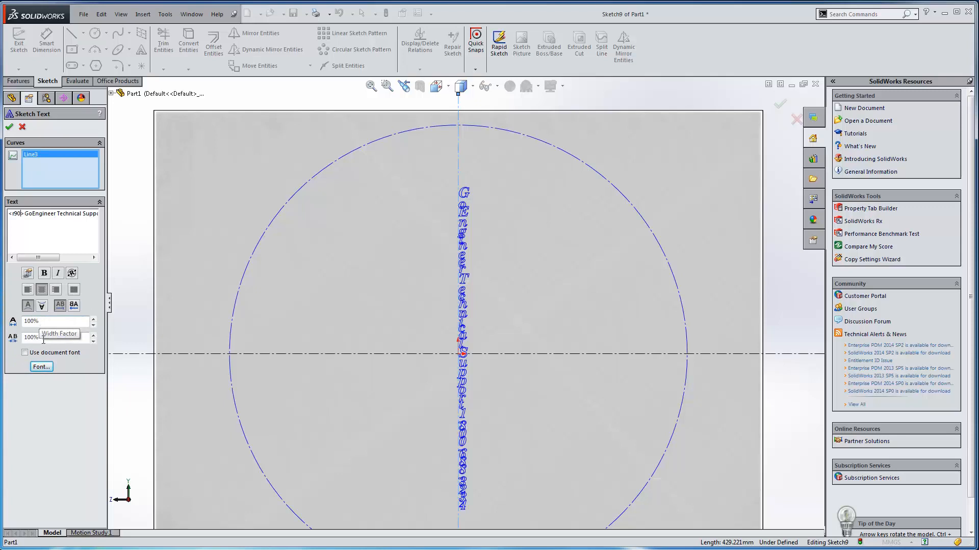
mouse_move(43, 337)
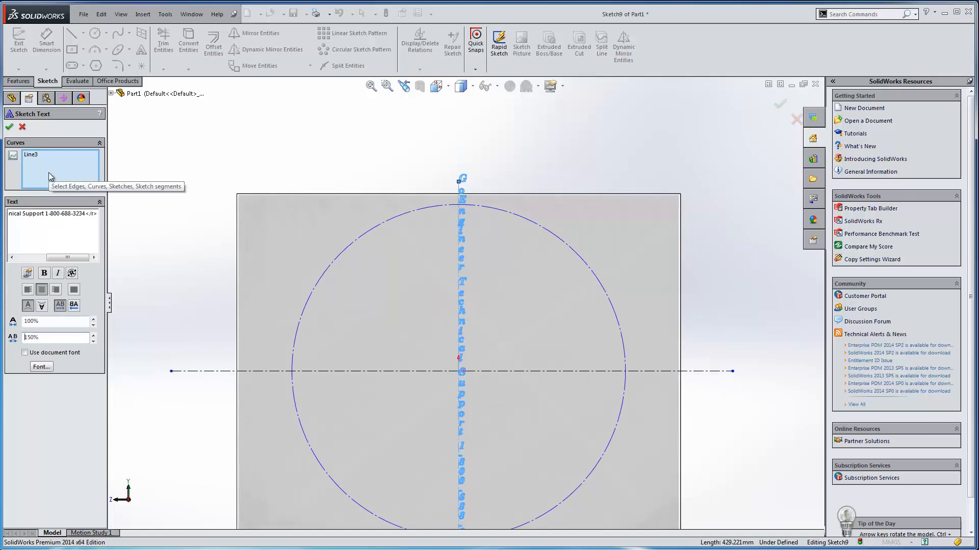
Clear the vertical line and the full circle as text paths
right_click(49, 175)
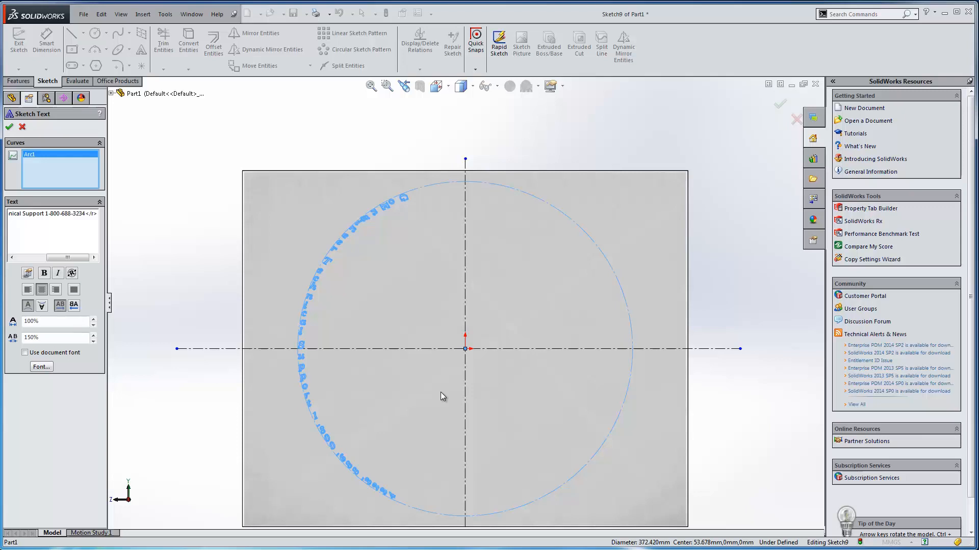
right_click(59, 158)
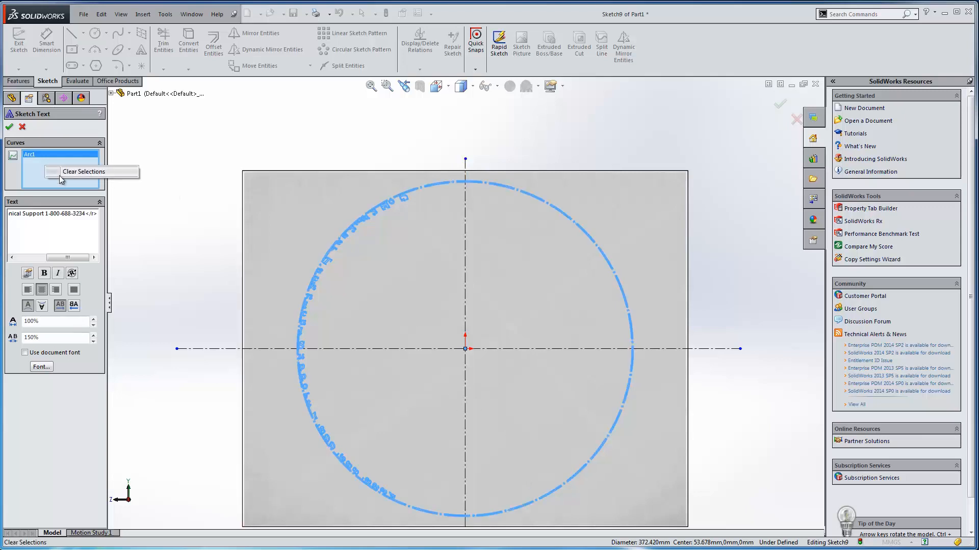
click(92, 171)
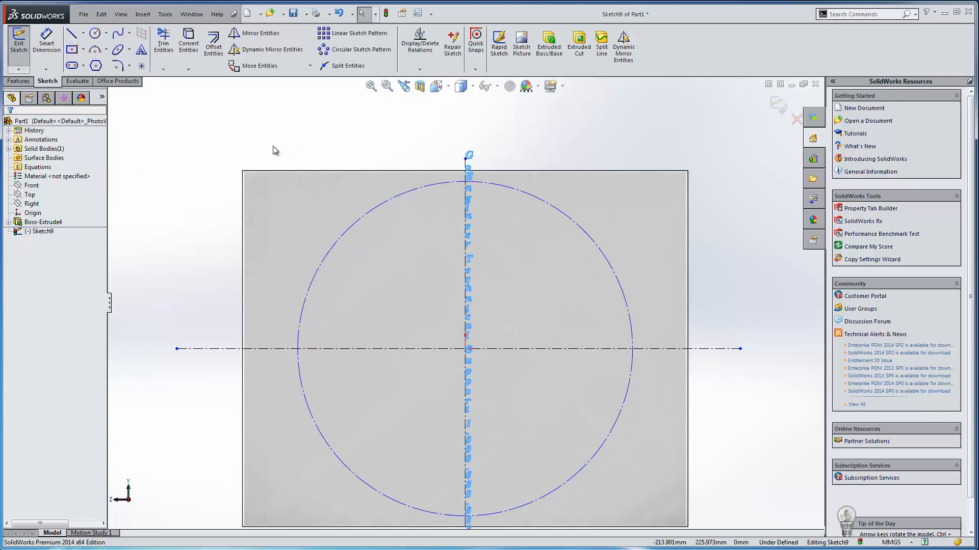
mouse_move(264, 149)
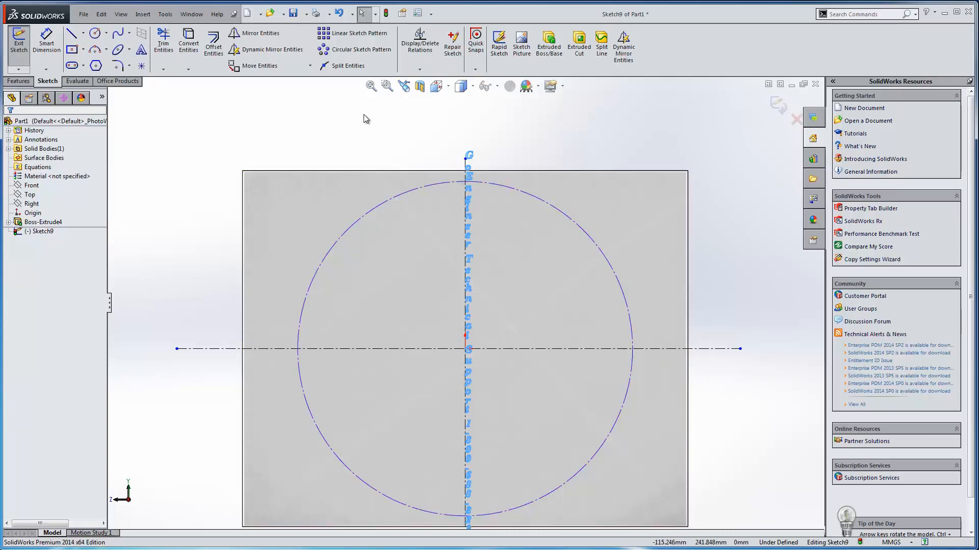
mouse_move(343, 68)
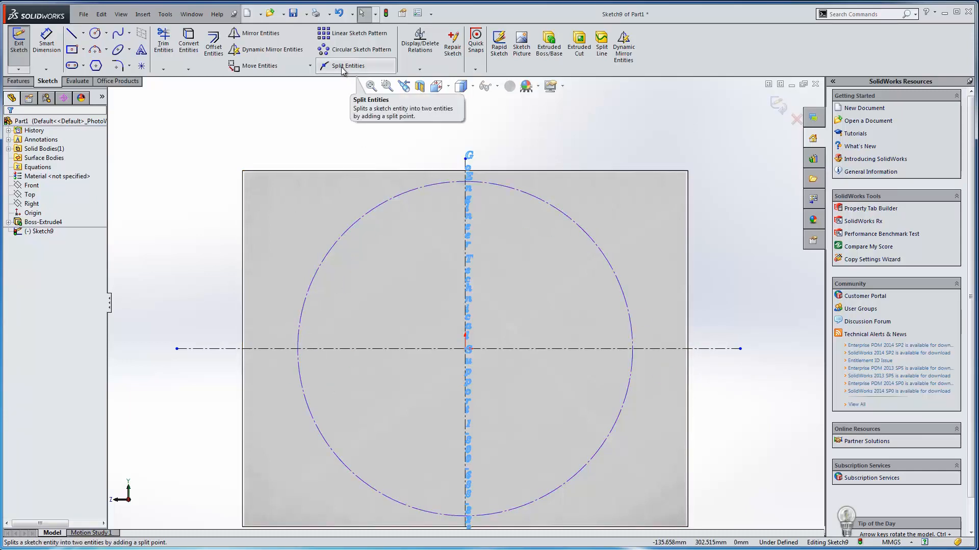
Split the construction circle at its upper left with Split Entities
click(348, 65)
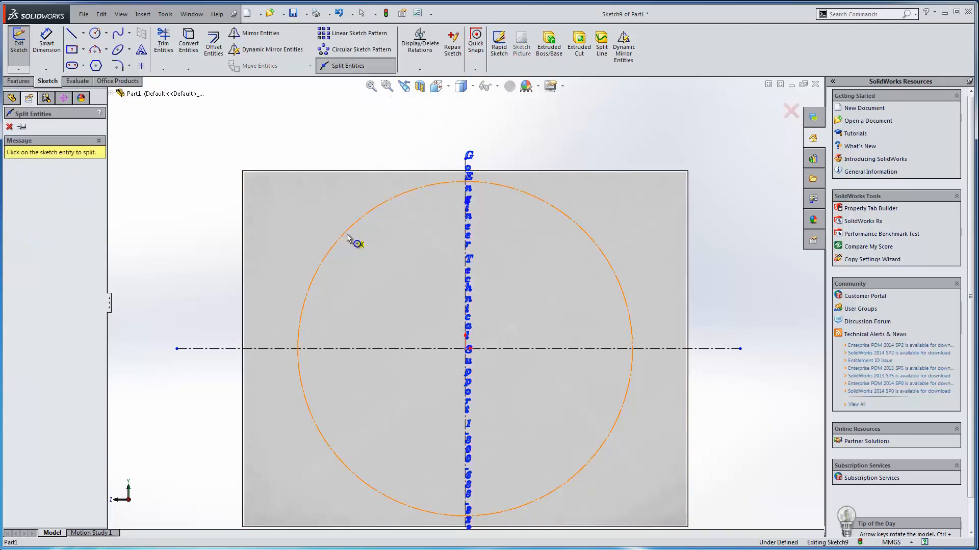
click(349, 238)
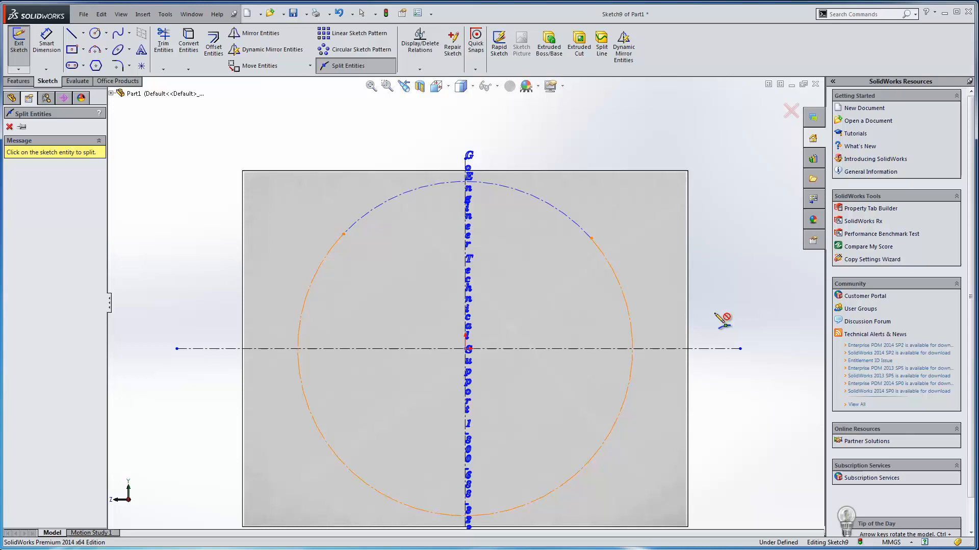
mouse_move(341, 420)
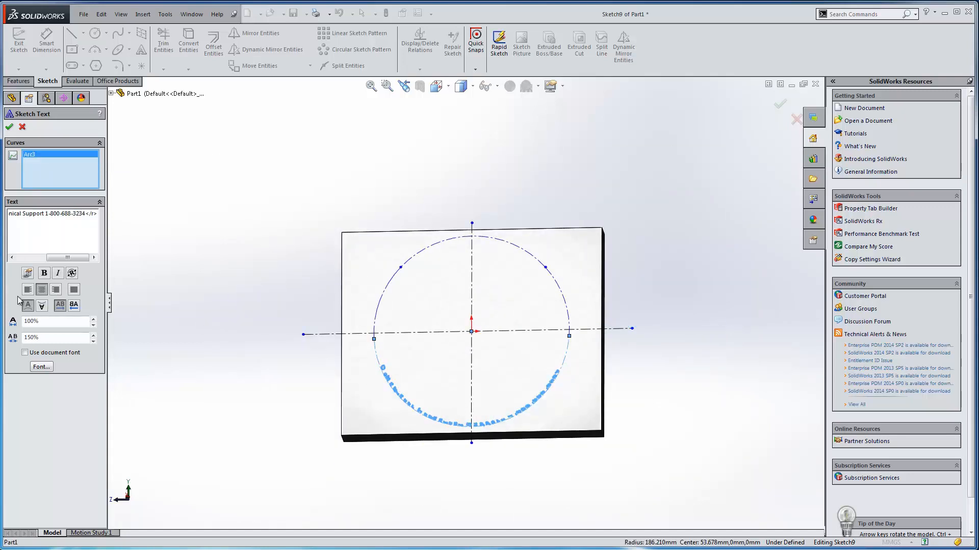
Set the lower-arc text in Century Schoolbook Bold Italic at height 10 and confirm
click(41, 366)
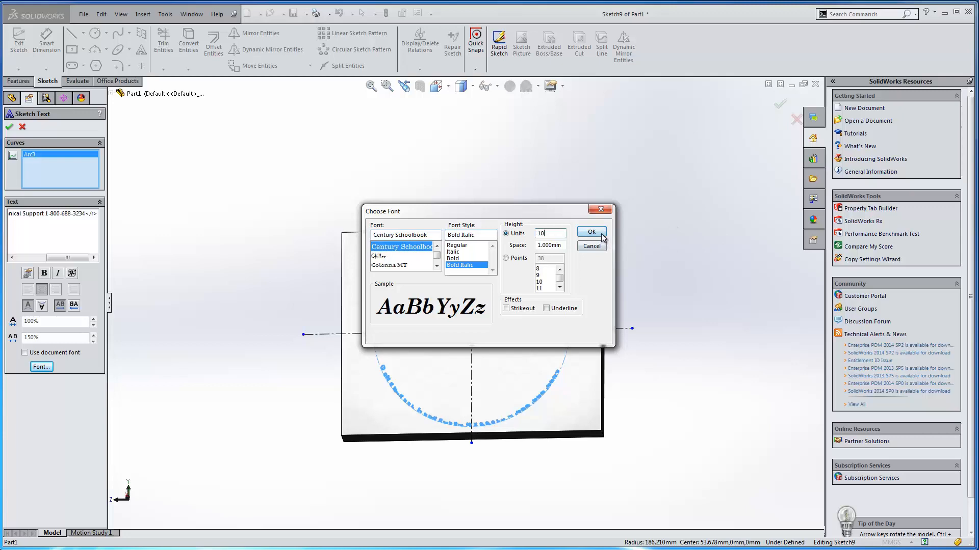
click(591, 232)
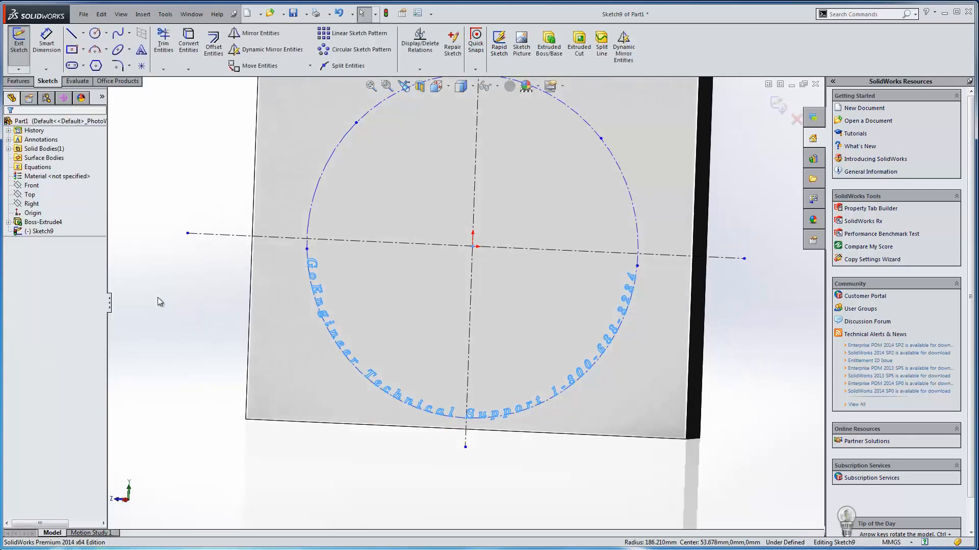
mouse_move(674, 224)
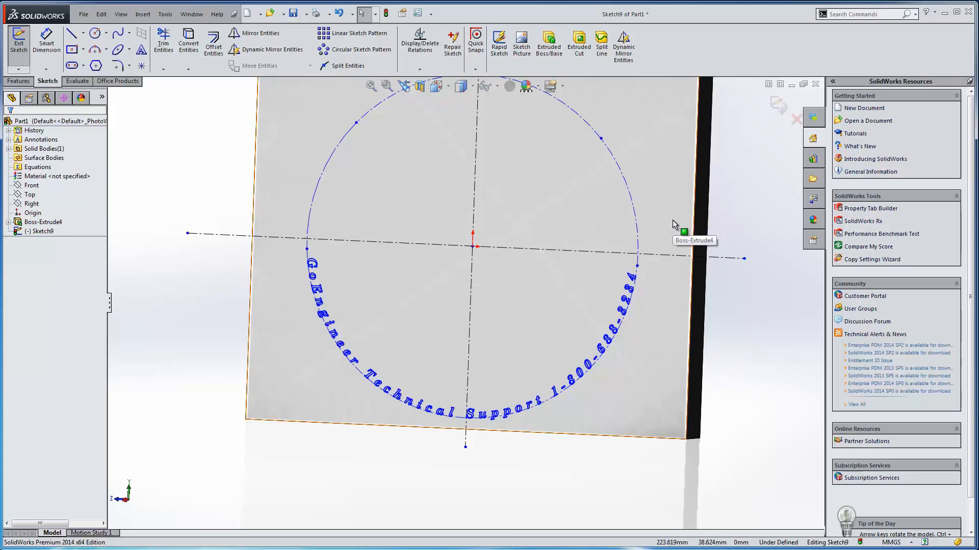
mouse_move(674, 224)
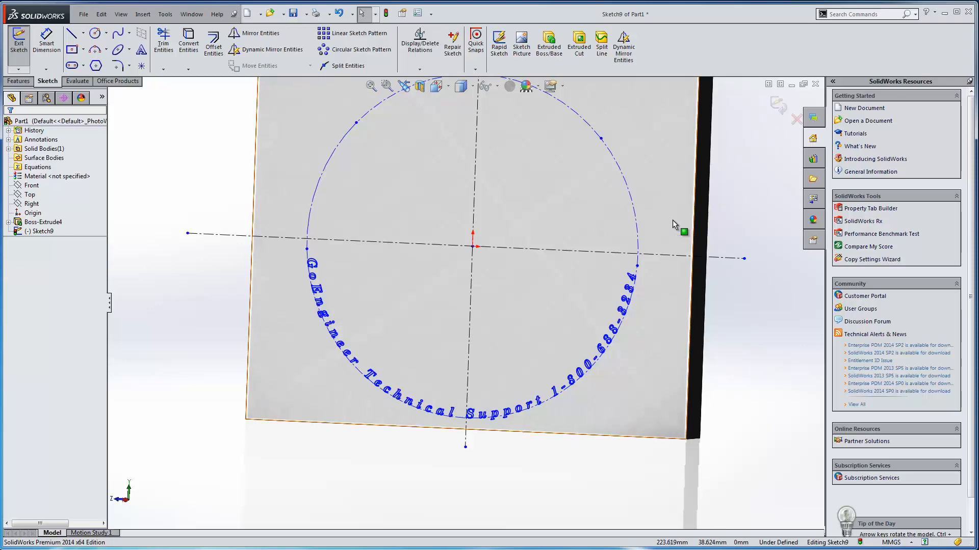